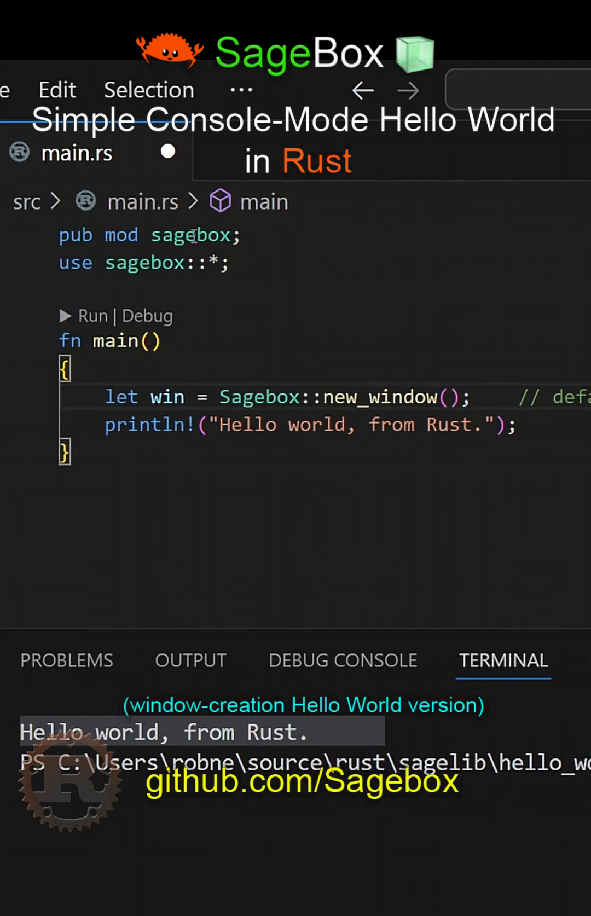
Add win.write("Hello World from Rust!") and Sagebox::exit_button(), run it, and dismiss the End Program prompt.
text(win.write("Hell"))
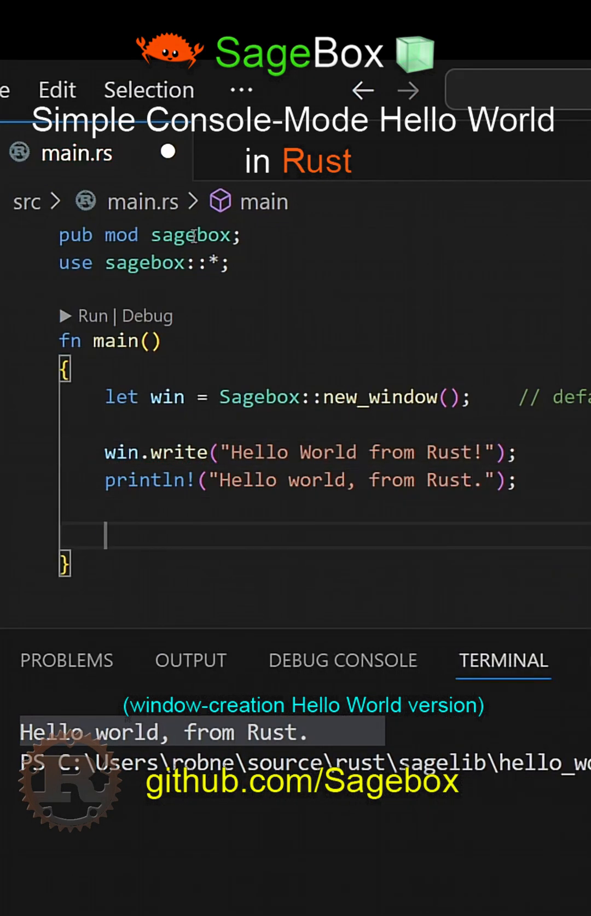
text(Sagebox::exit_button();)
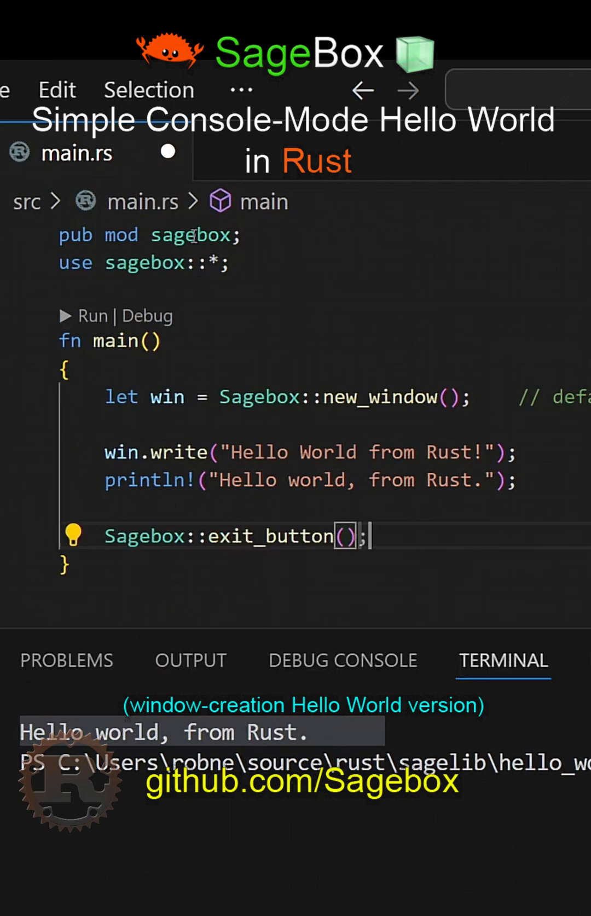
key(Backspace)
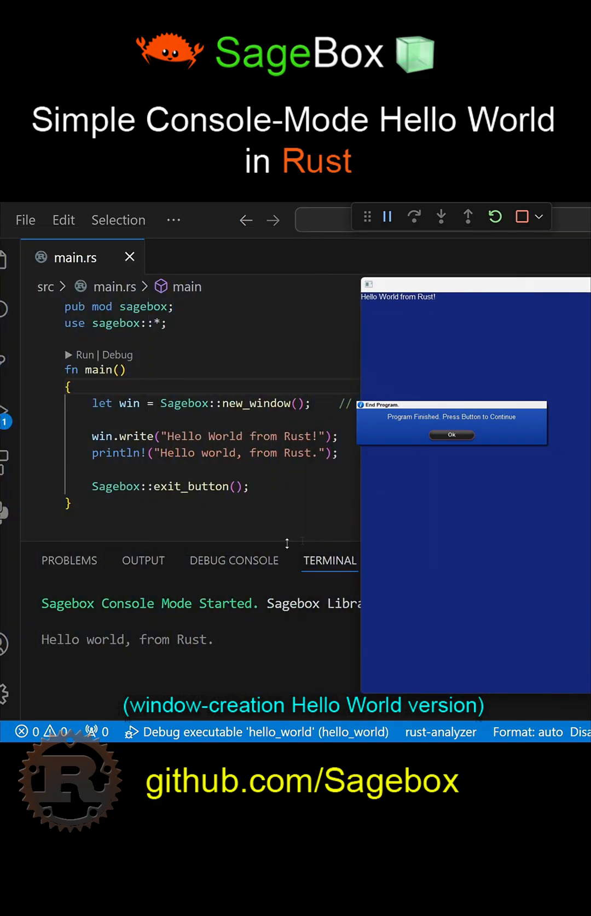
mouse_move(451, 435)
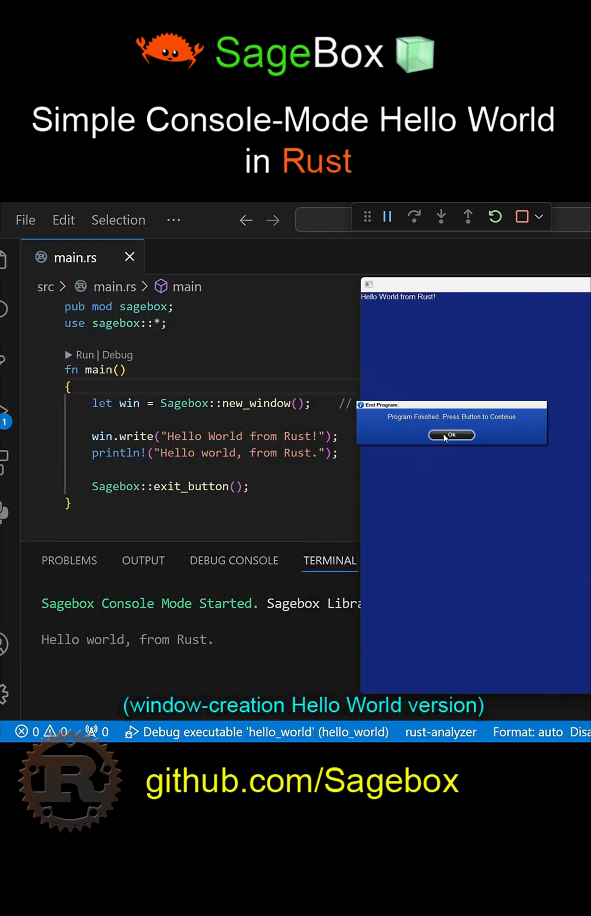
click(451, 434)
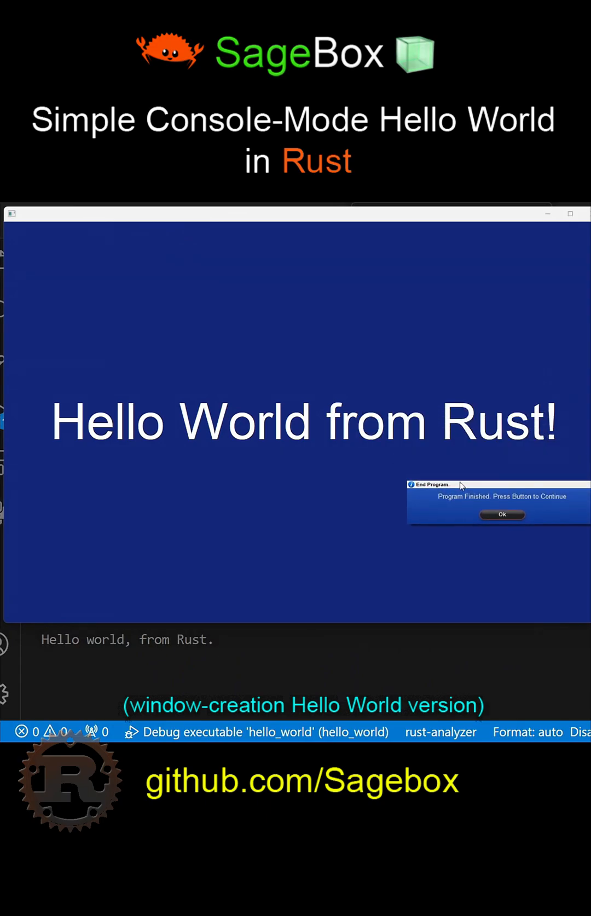
mouse_move(272, 598)
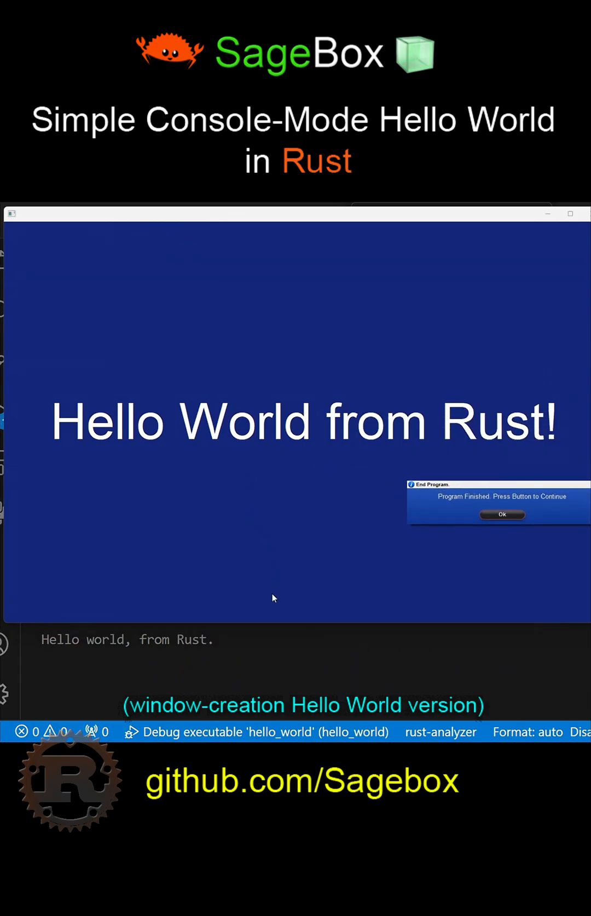
mouse_move(501, 515)
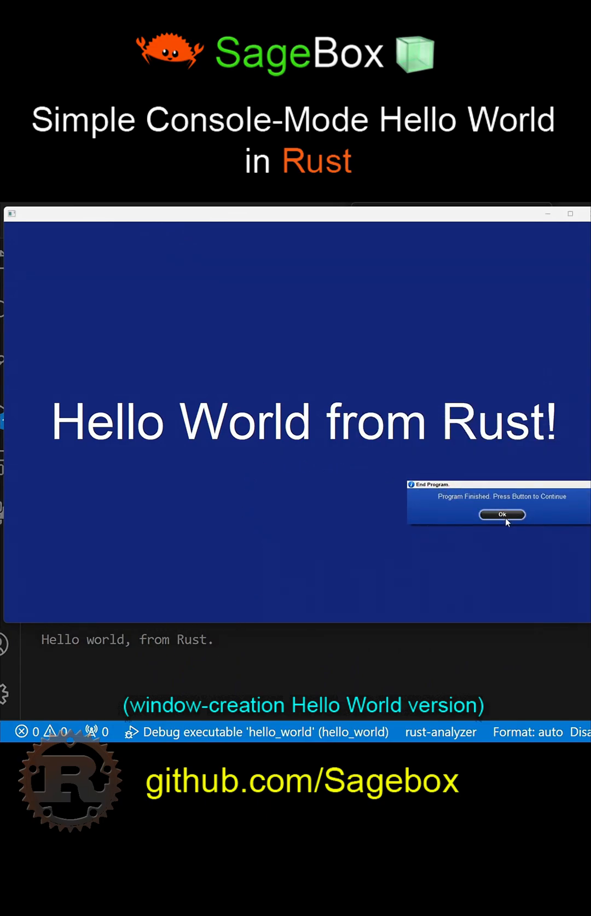
End the large centred greeting run, add win.cls_s("black,darkblue") with {cyan} text, and rerun.
click(501, 515)
text(win.cls_s(")
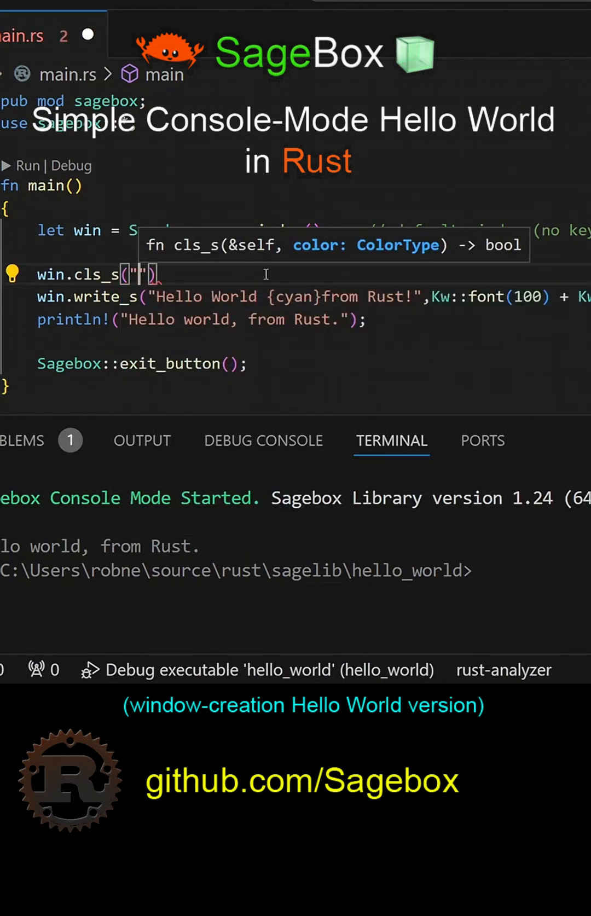
text(black,darkblue)
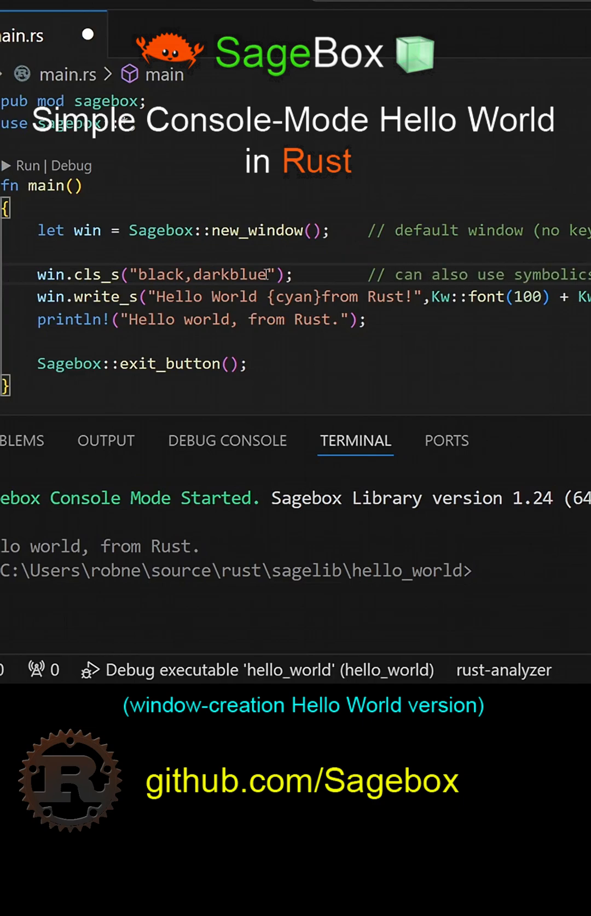
click(27, 166)
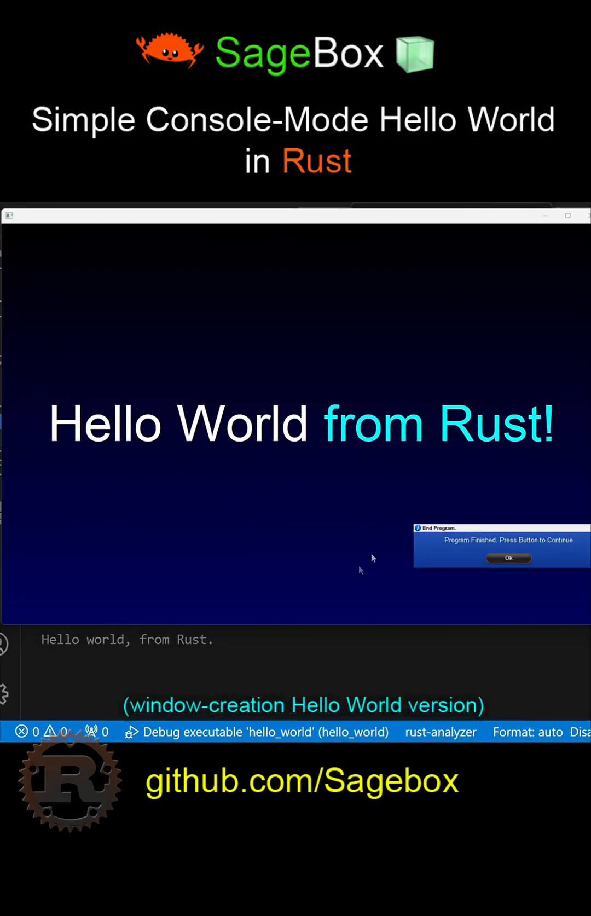
mouse_move(246, 262)
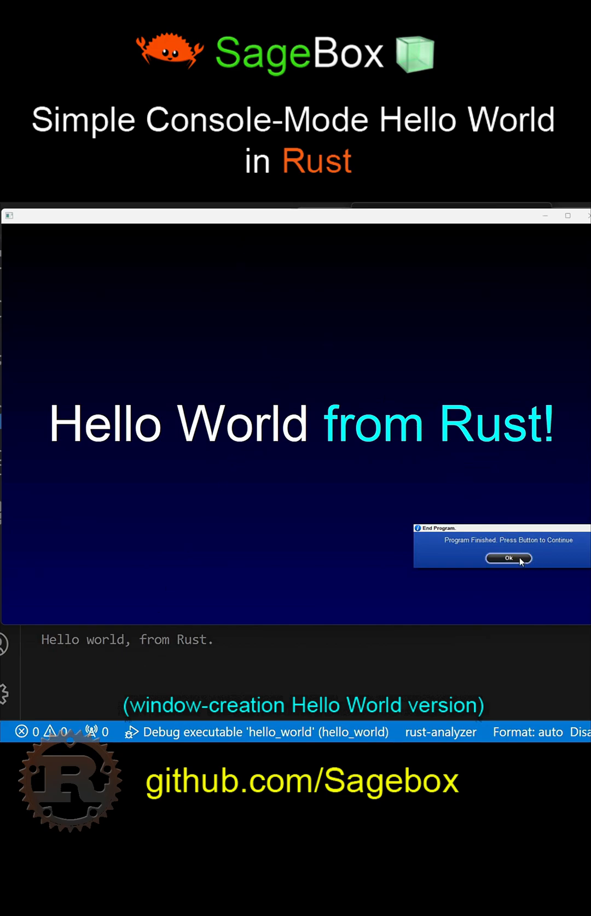
End the gradient-window run with Ok and return to the Rust source.
click(508, 558)
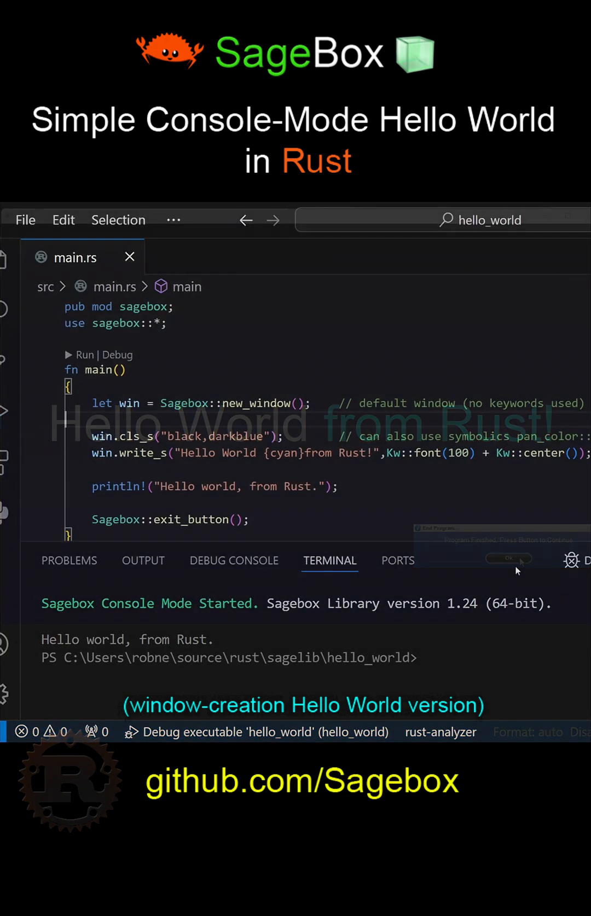